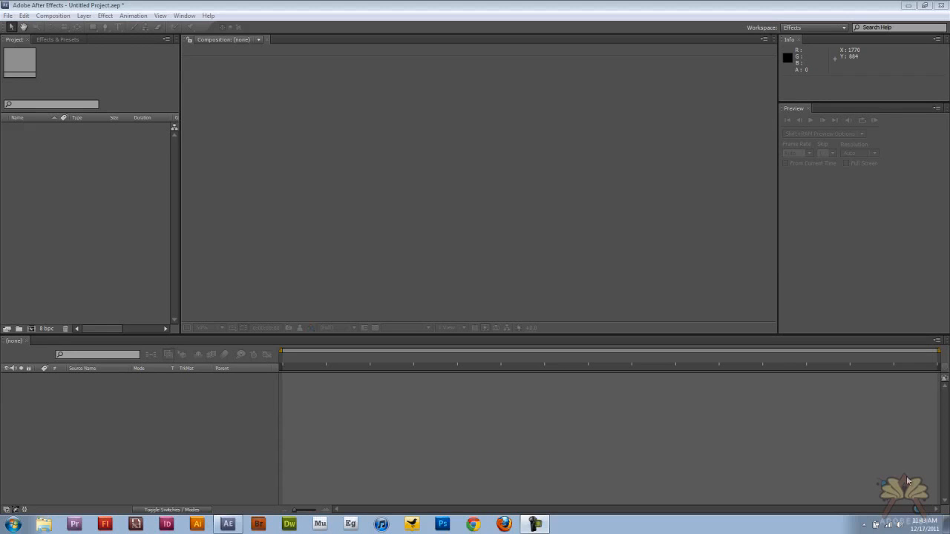
# Step: Import the adobeasy1280x720_c sunset clip through File > Import
pyautogui.click(8, 15)
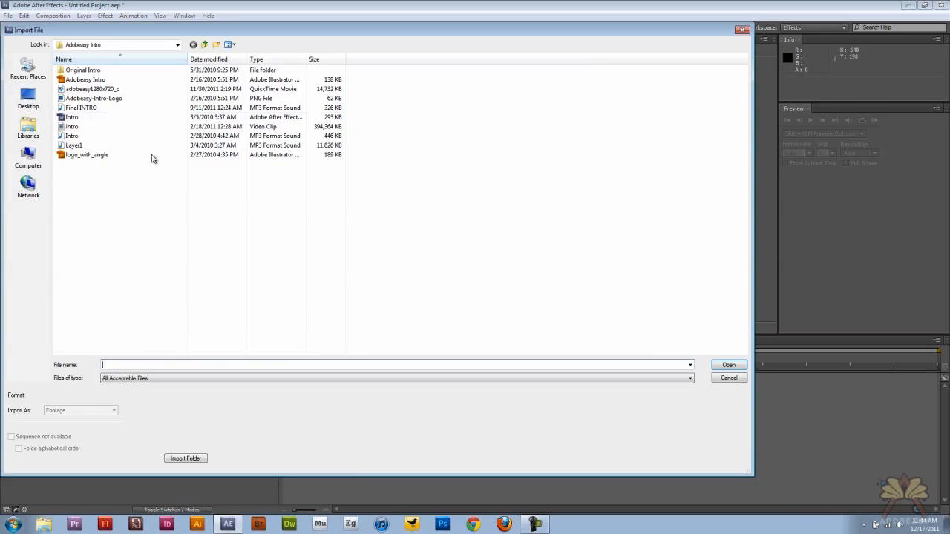
pyautogui.click(728, 364)
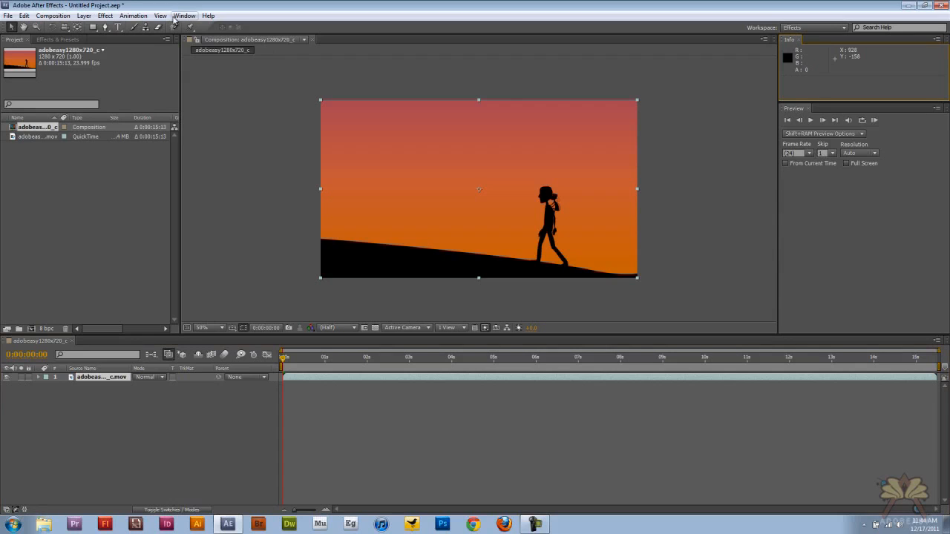
pyautogui.click(184, 15)
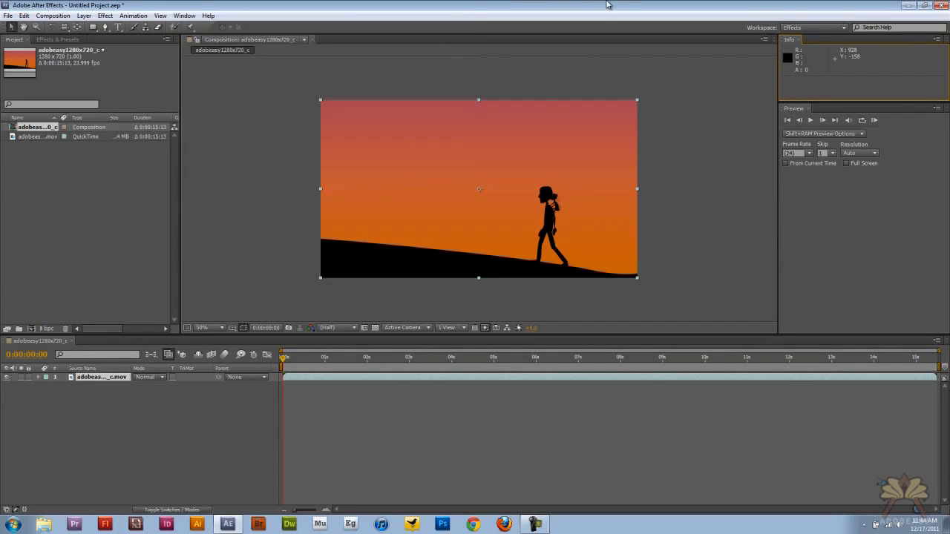
pyautogui.click(58, 39)
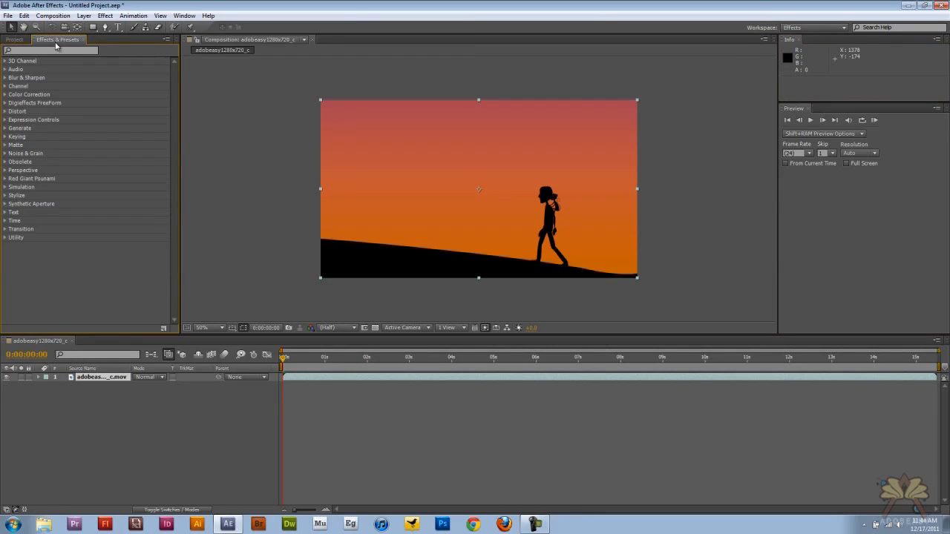
pyautogui.moveTo(888, 247)
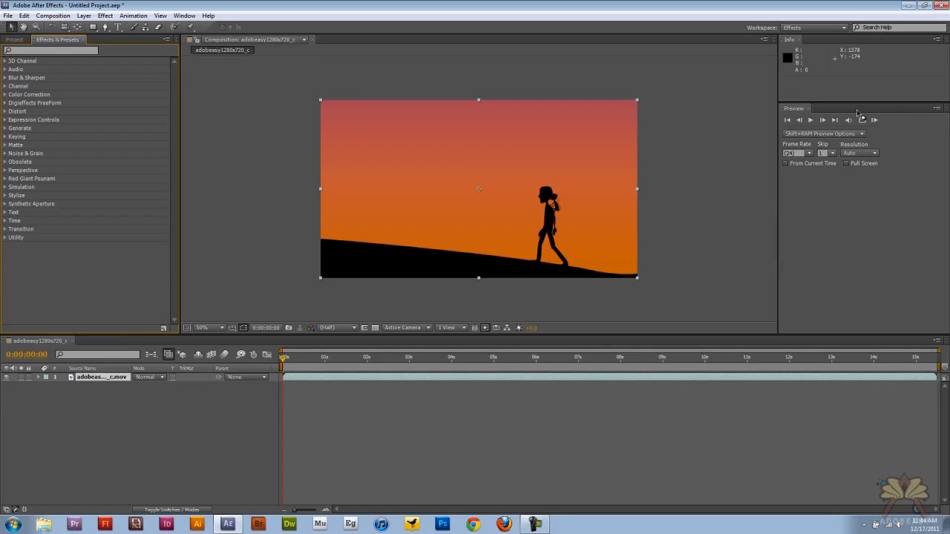
pyautogui.click(13, 40)
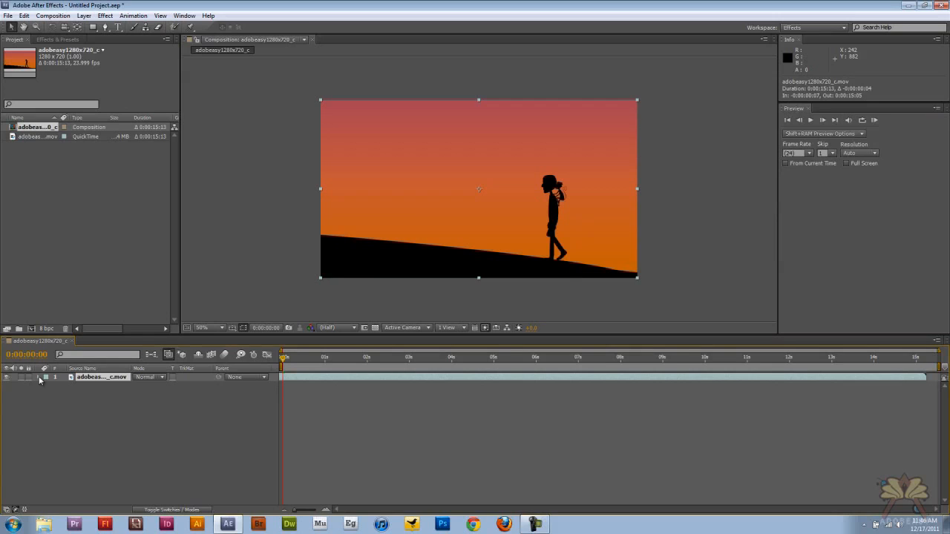
# Step: Keyframe Scale in the layer's Transform group across the first second, then collapse the layer
pyautogui.click(40, 377)
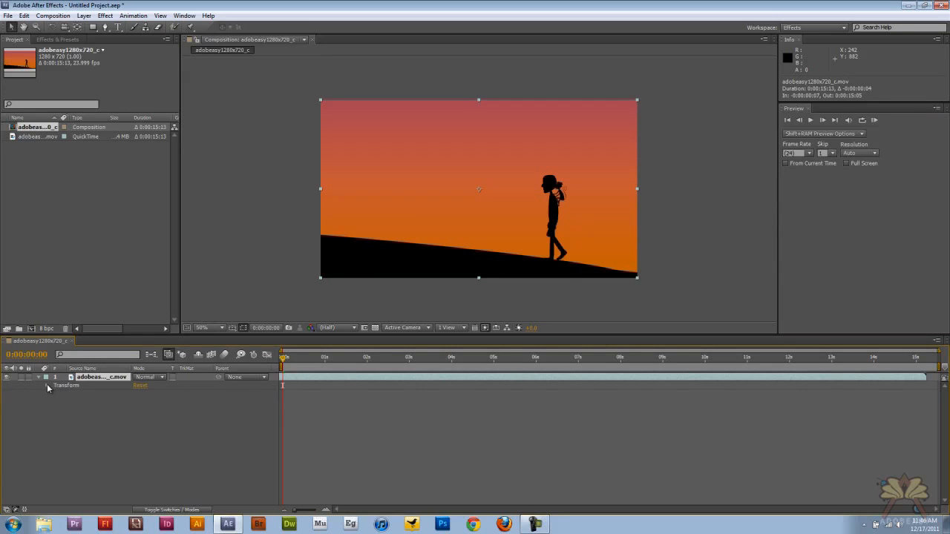
pyautogui.click(48, 386)
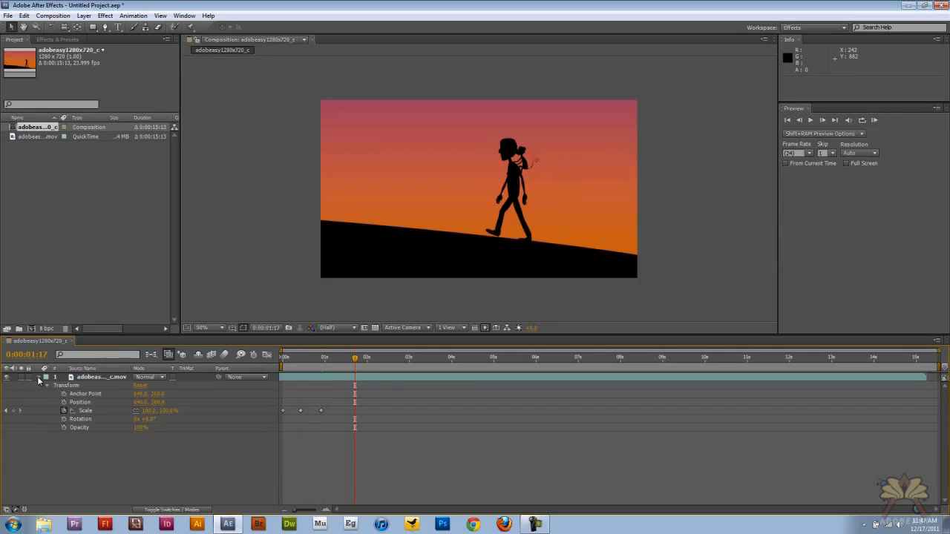
pyautogui.click(39, 385)
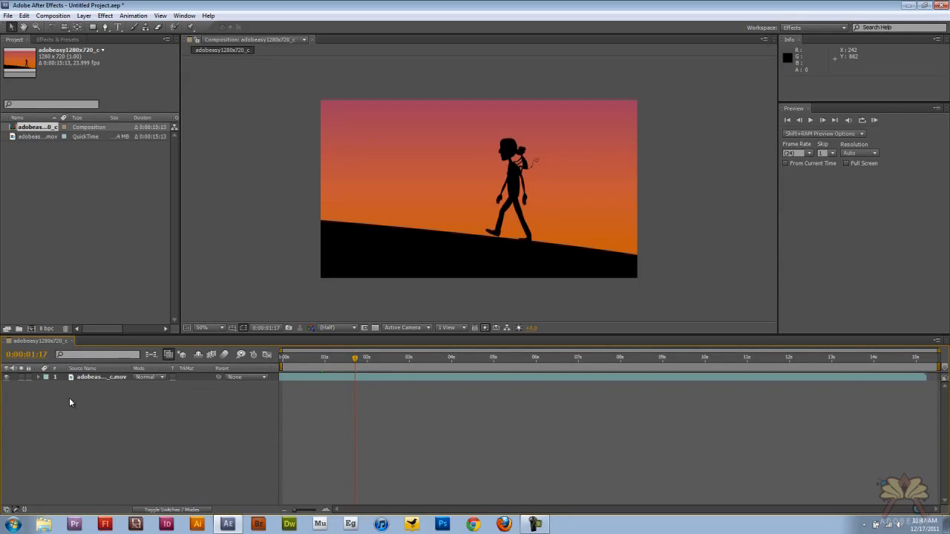
# Step: Apply CC Page Turn from the Distort effects and expand the layer's Effects
pyautogui.click(57, 39)
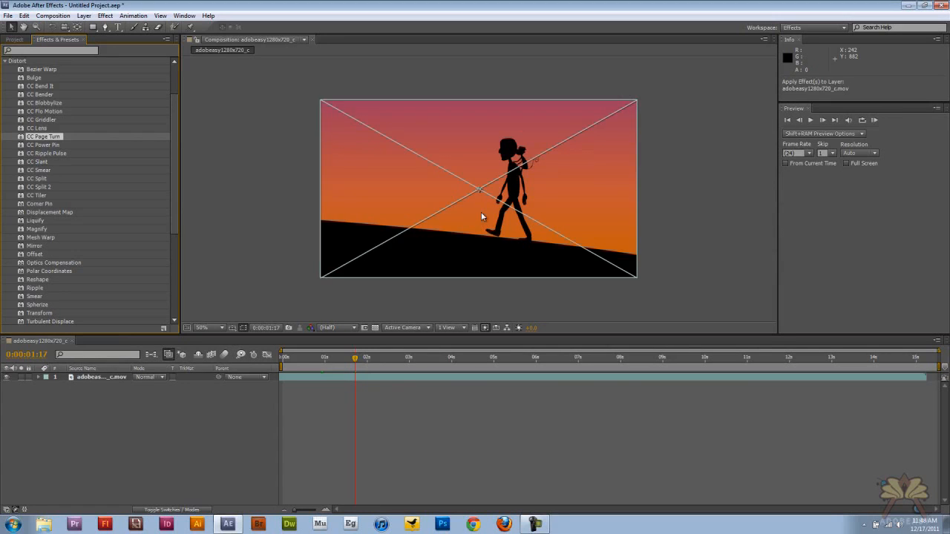
pyautogui.doubleClick(44, 136)
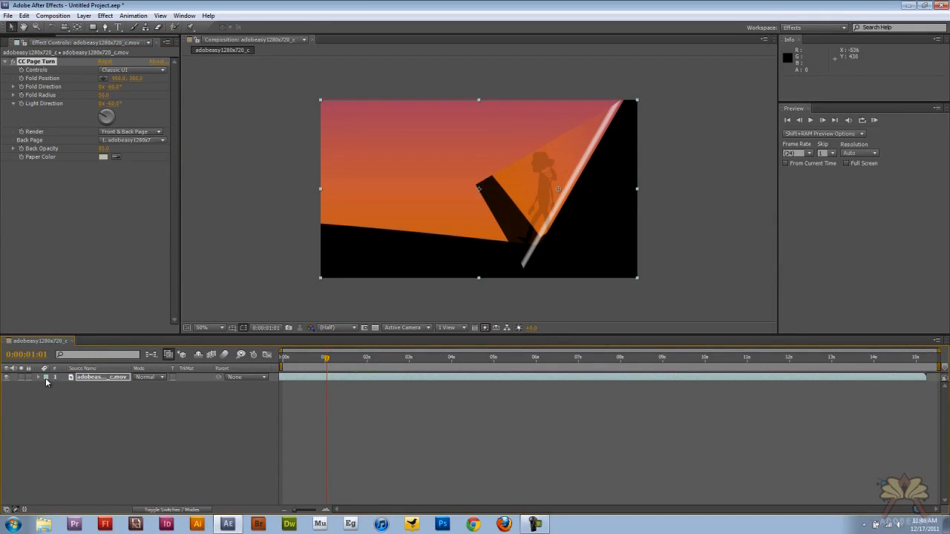
pyautogui.click(38, 377)
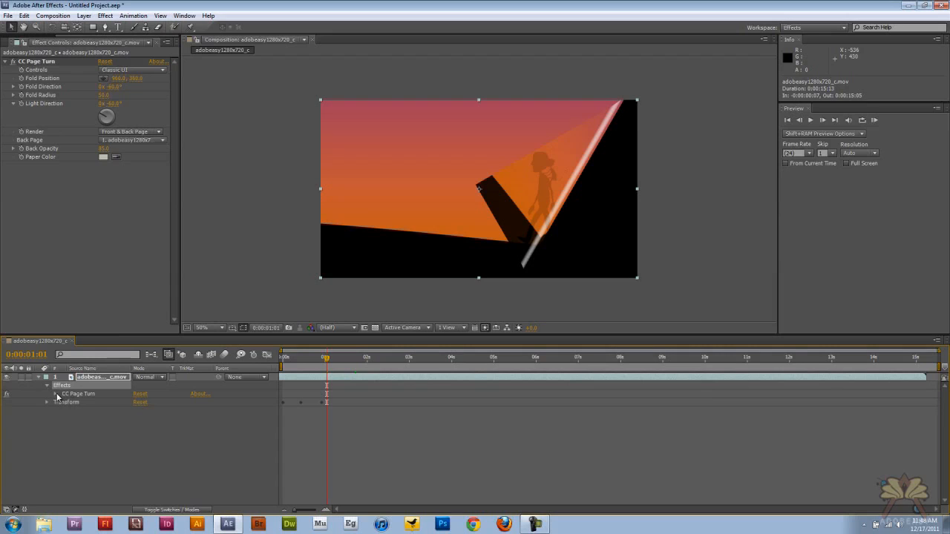
# Step: Keyframe the CC Page Turn properties and move the fold off-frame at 0:00:02:08
pyautogui.click(47, 394)
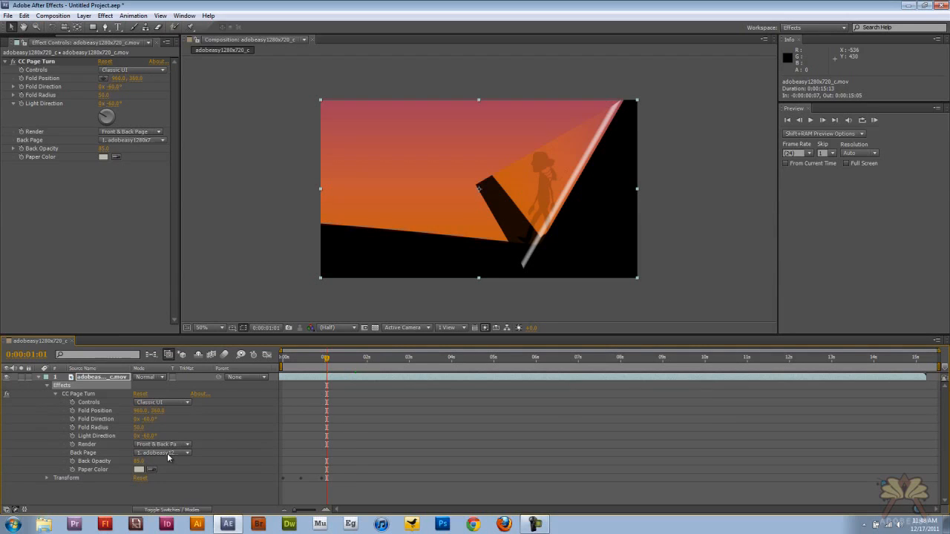
pyautogui.moveTo(327, 358); pyautogui.dragTo(312, 359)
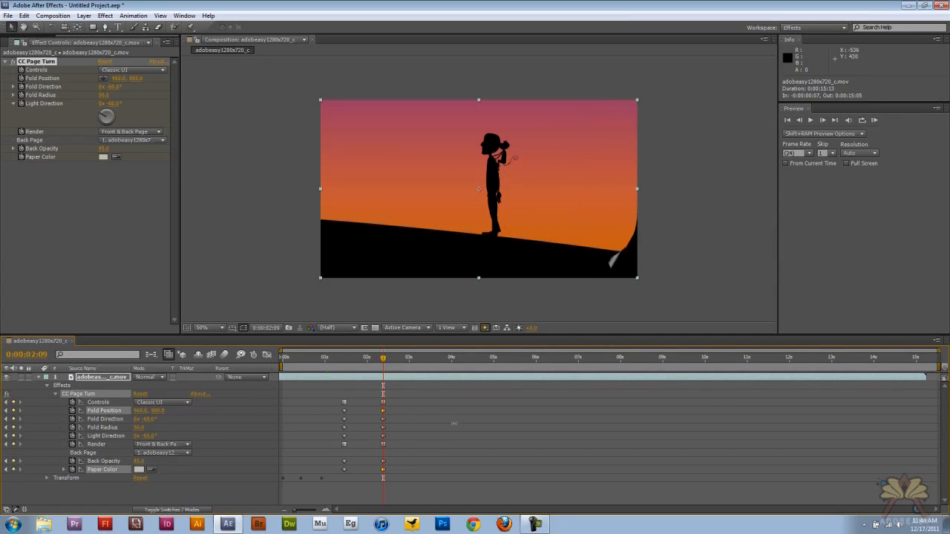
pyautogui.click(380, 357)
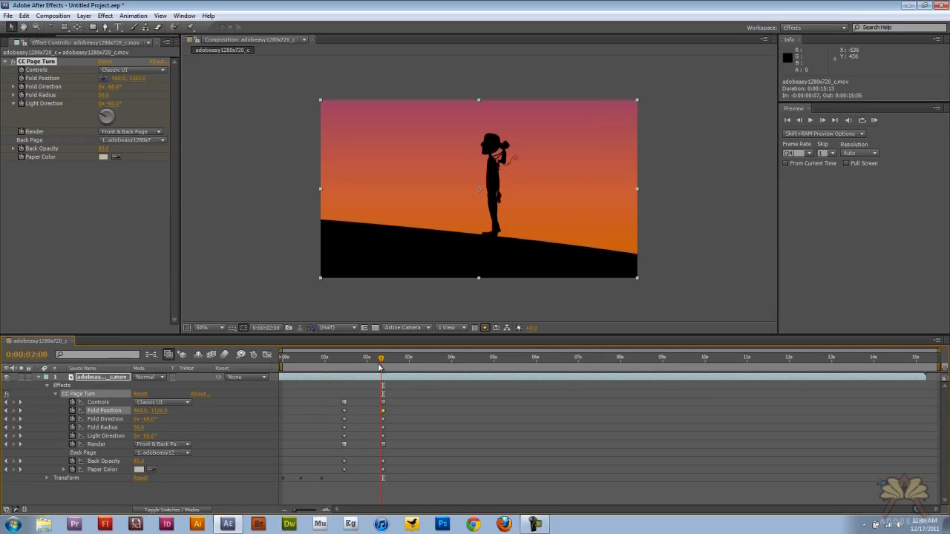
pyautogui.click(382, 357)
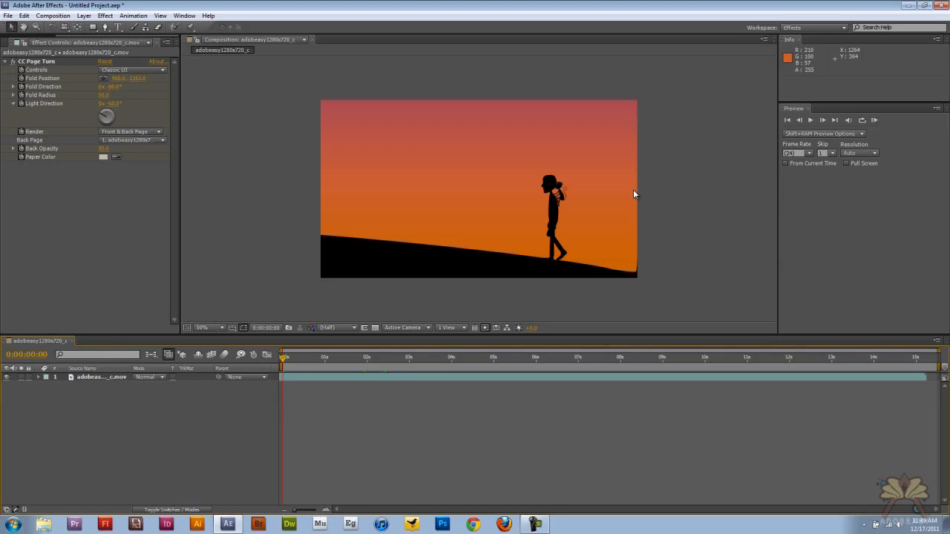
# Step: Preview the page-turn animation, restarting playback from the first frame
pyautogui.click(811, 120)
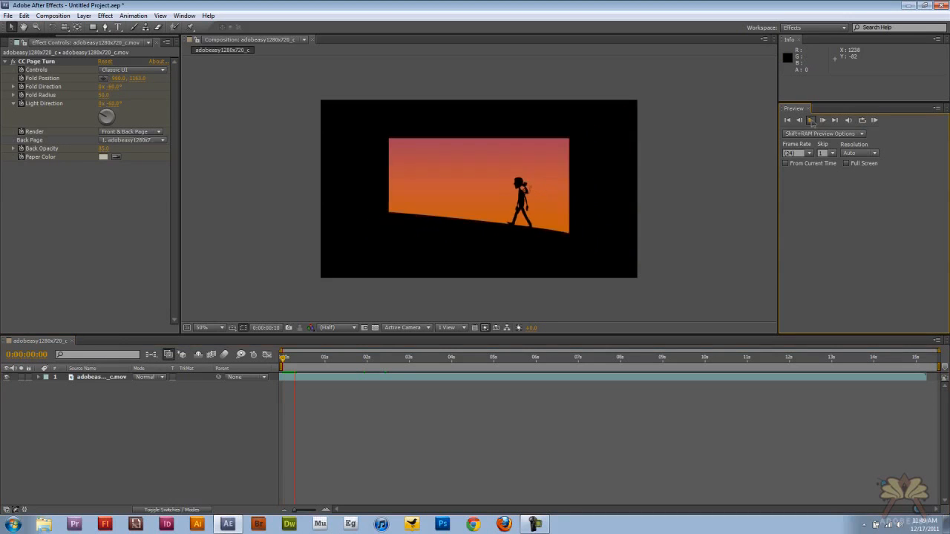
pyautogui.click(811, 119)
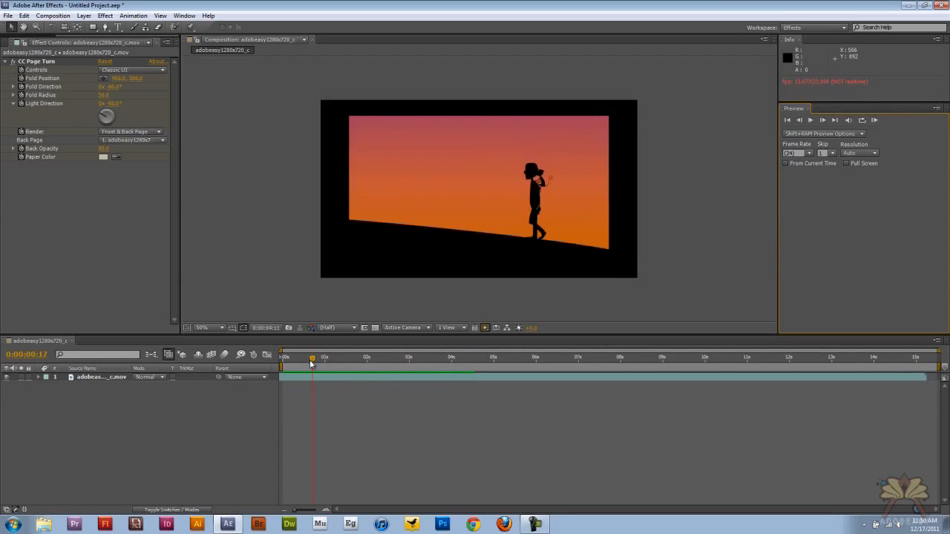
pyautogui.click(788, 119)
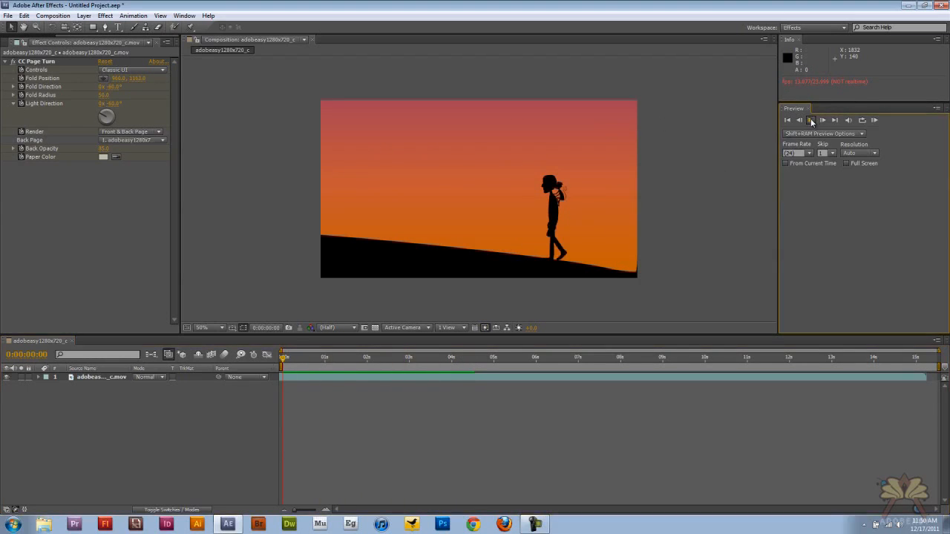
pyautogui.click(811, 120)
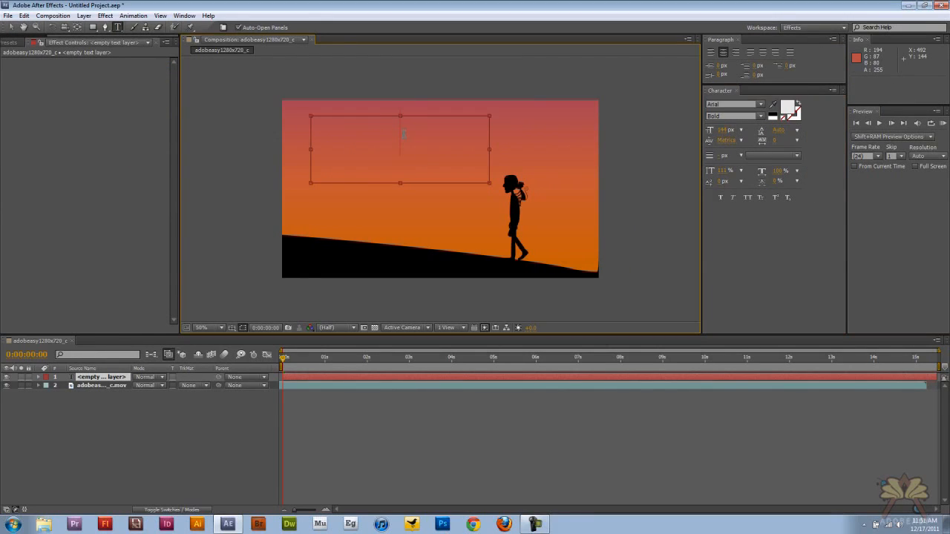
# Step: Type the title 'adobeasy' and drag it off the frame's top-left corner
pyautogui.write('adobeasy')
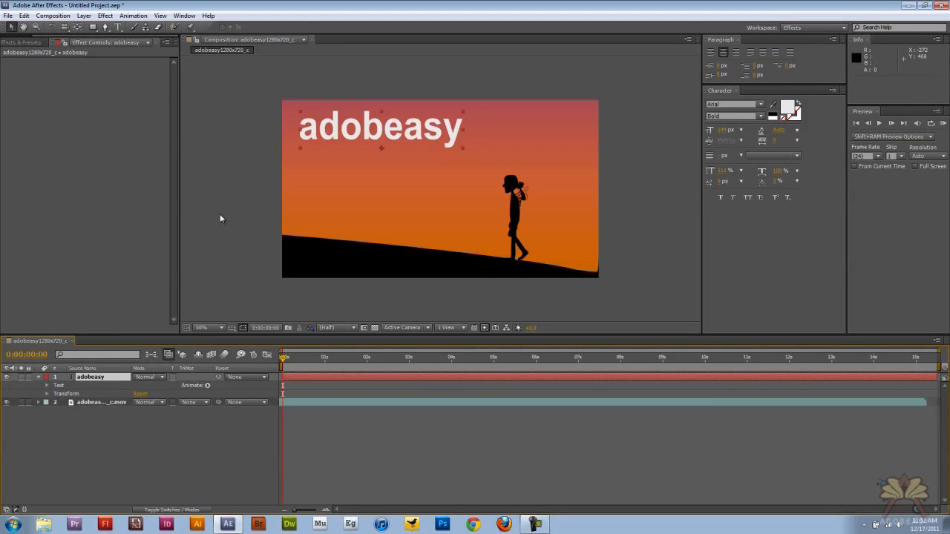
pyautogui.moveTo(380, 126); pyautogui.dragTo(356, 127)
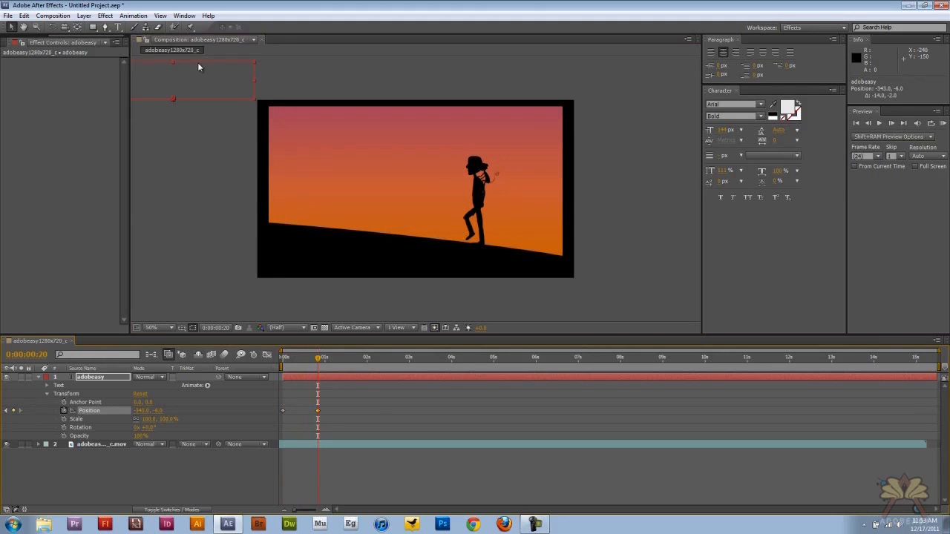
# Step: Drag the adobeasy text into the sky at frame 20 and preview the slide-in
pyautogui.moveTo(173, 98); pyautogui.dragTo(379, 146)
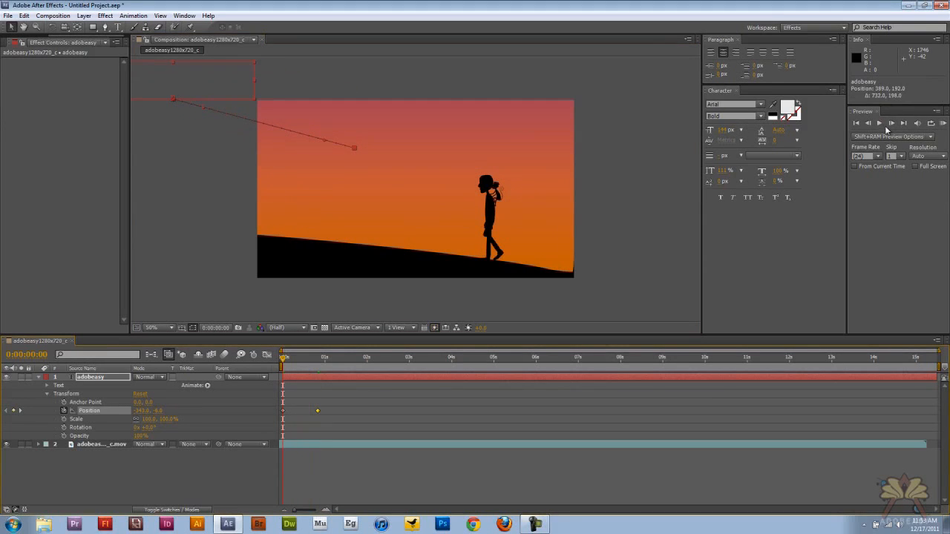
pyautogui.click(879, 123)
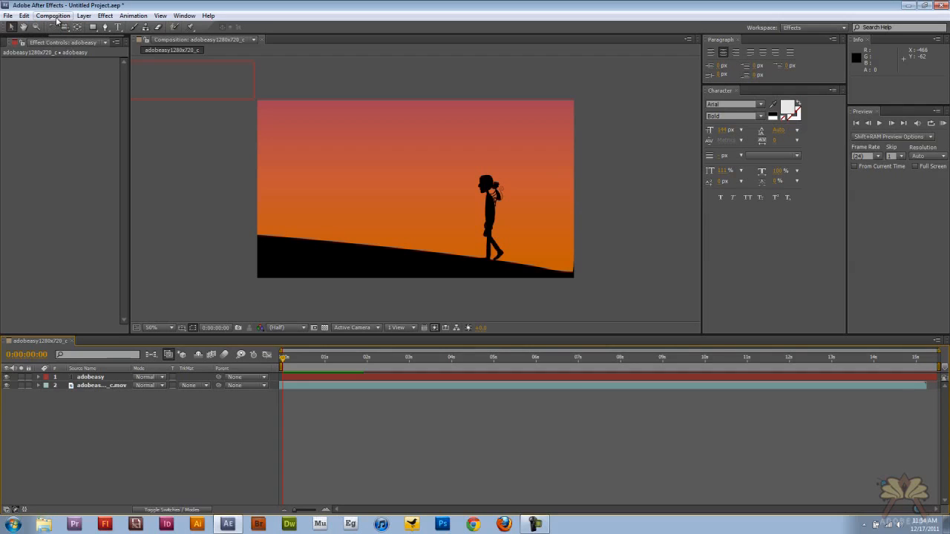
# Step: Add the sunset composition to the Render Queue from the Composition menu
pyautogui.click(53, 15)
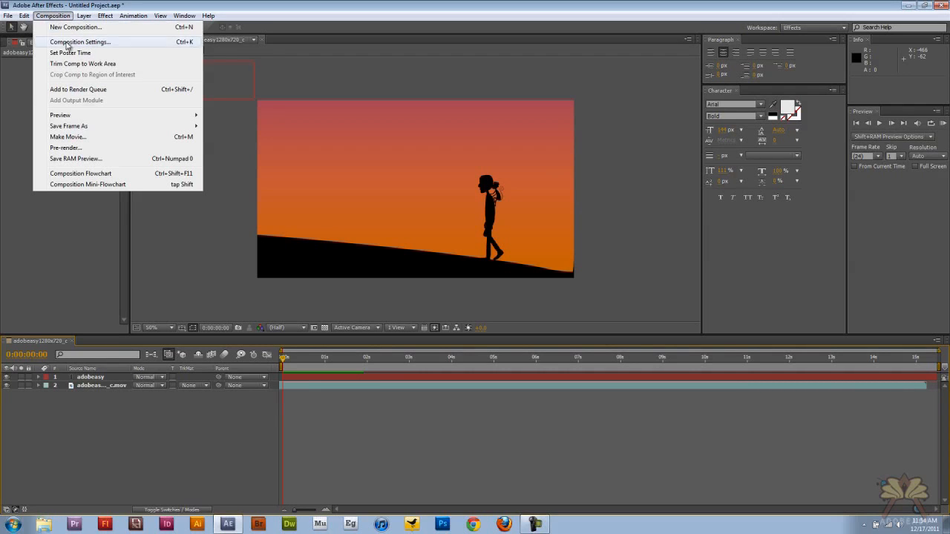
pyautogui.click(78, 89)
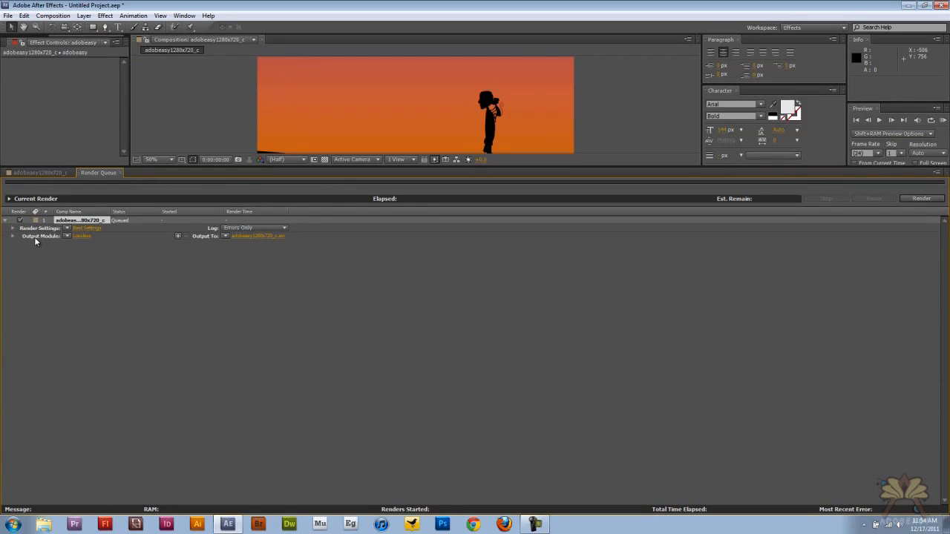
pyautogui.moveTo(66, 246)
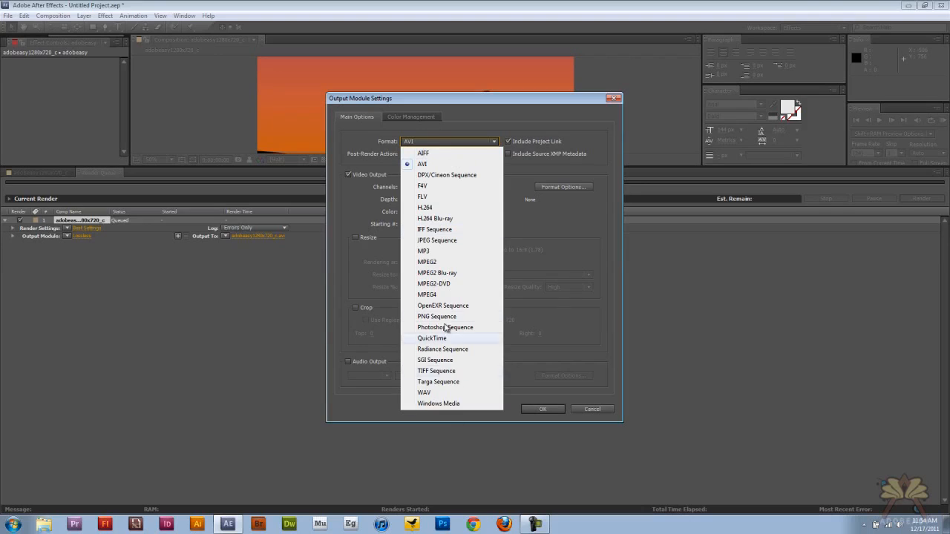
pyautogui.moveTo(472, 382)
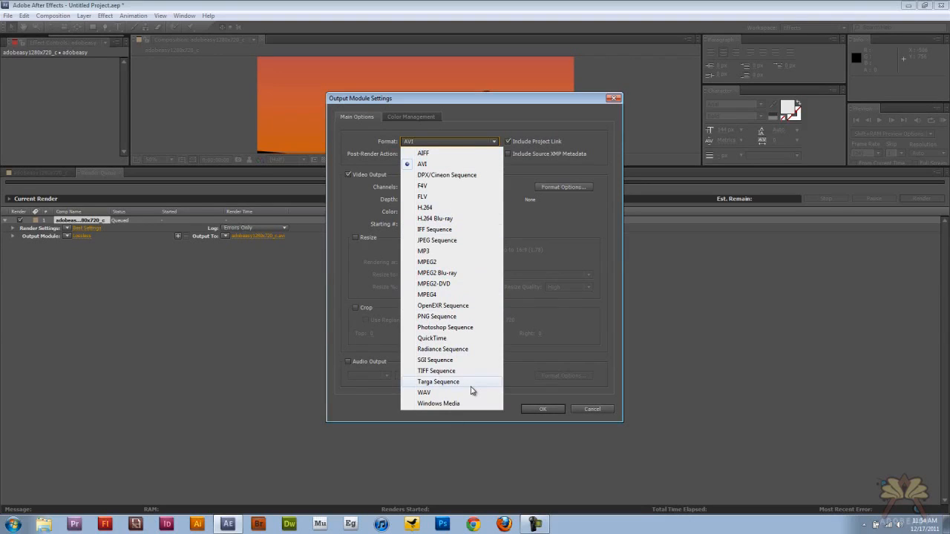
# Step: Choose AVI as the format in the Output Module settings
pyautogui.click(423, 163)
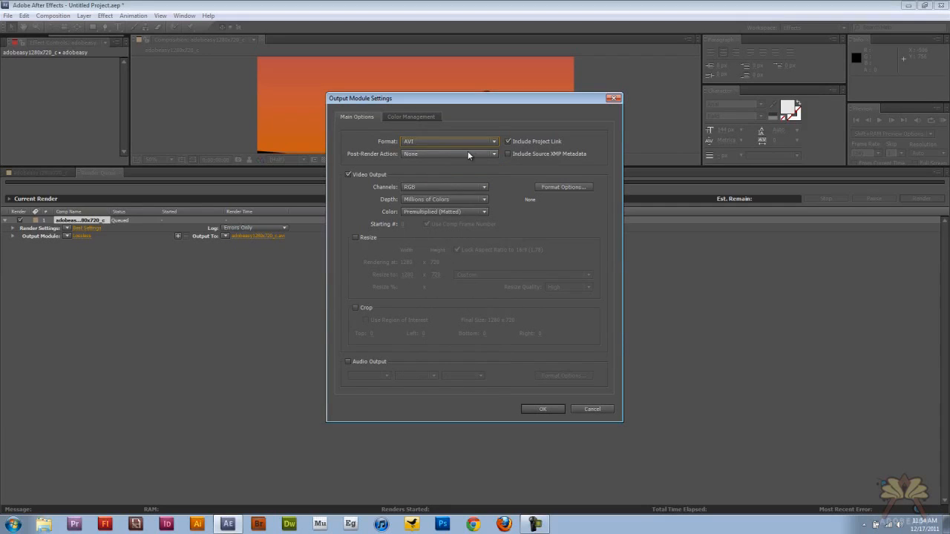
pyautogui.moveTo(444, 270)
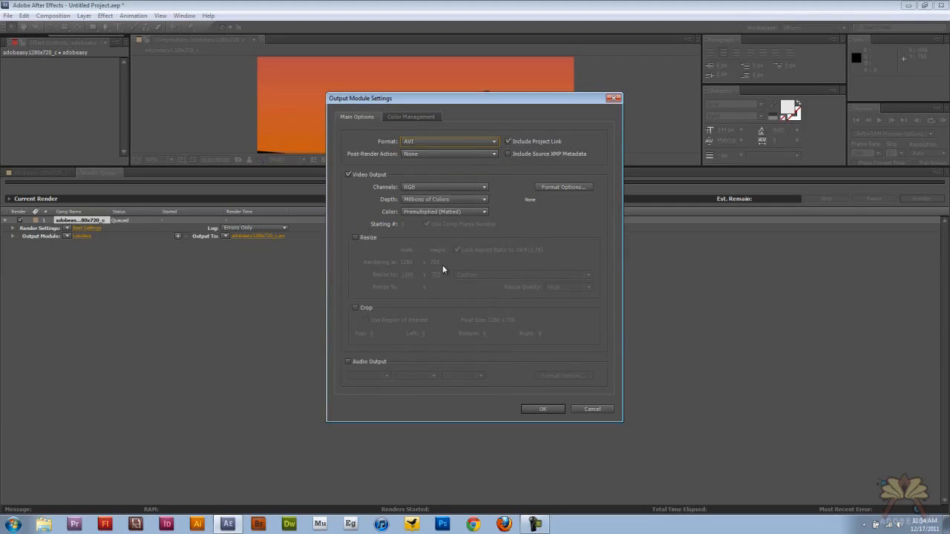
pyautogui.moveTo(443, 269)
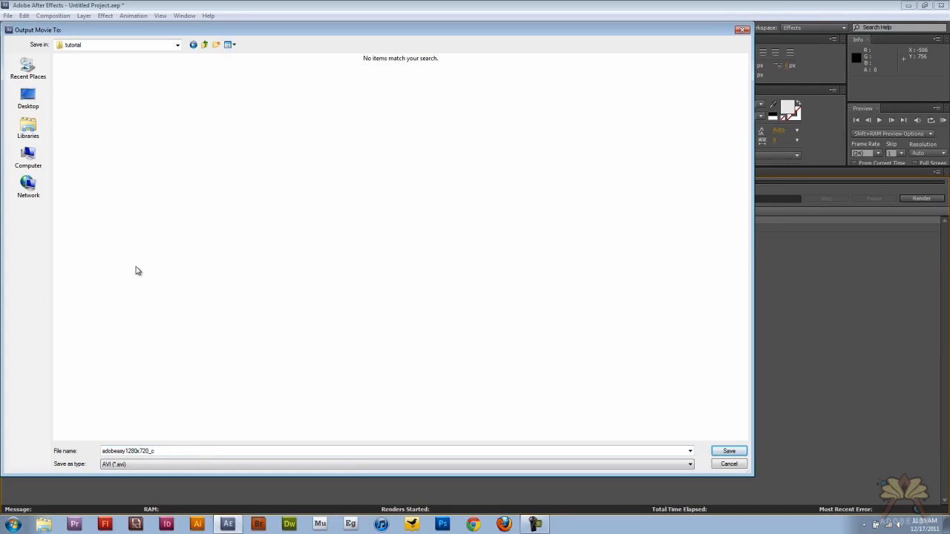
pyautogui.moveTo(581, 486)
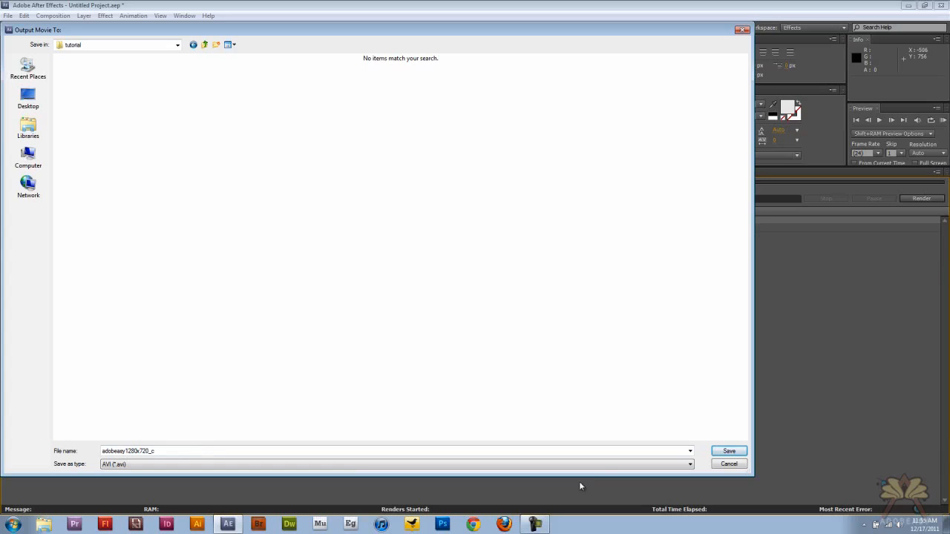
# Step: Save the output adobeasy1280x720_c.avi in the tutorial folder and start the render
pyautogui.click(728, 450)
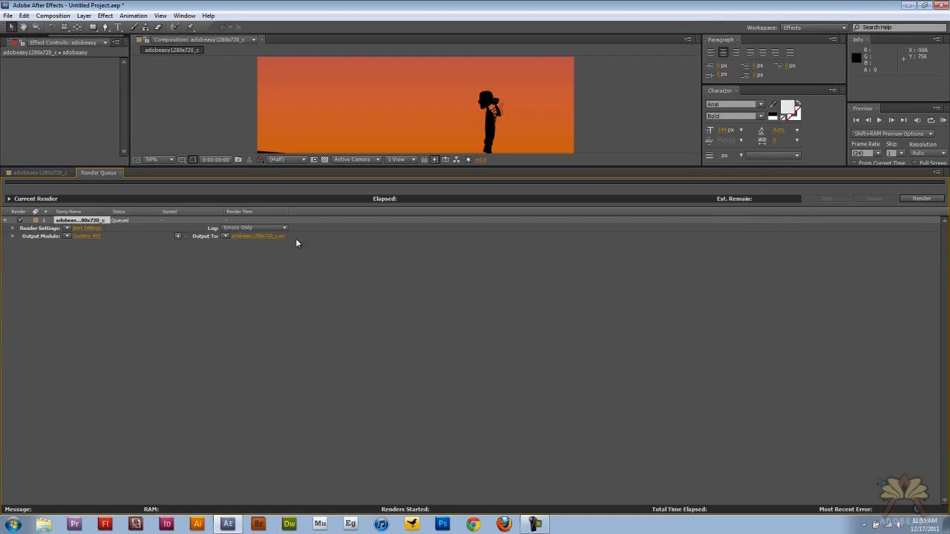
pyautogui.moveTo(234, 251)
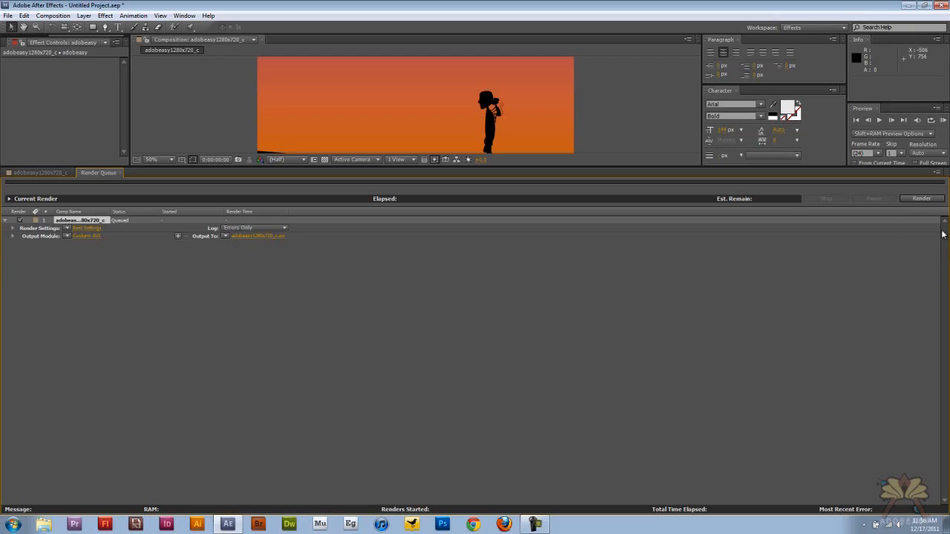
pyautogui.click(921, 198)
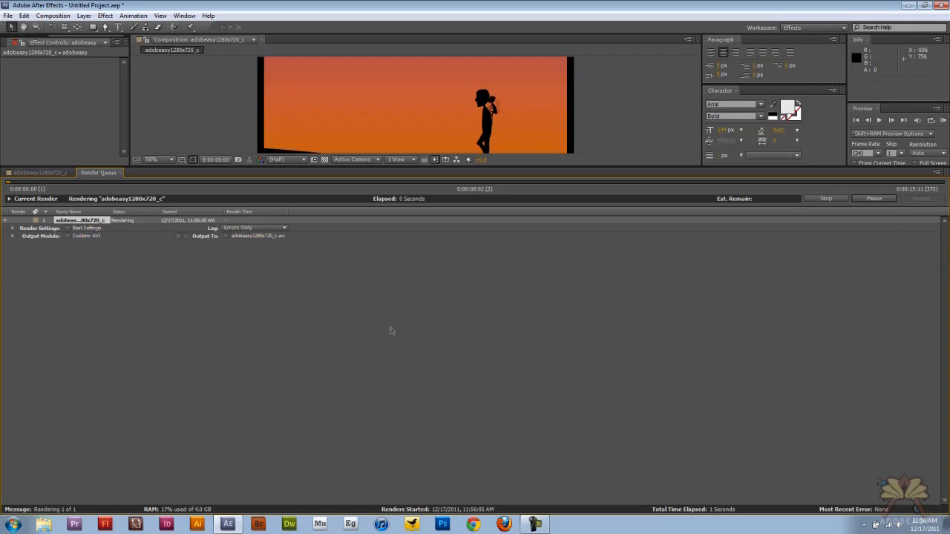